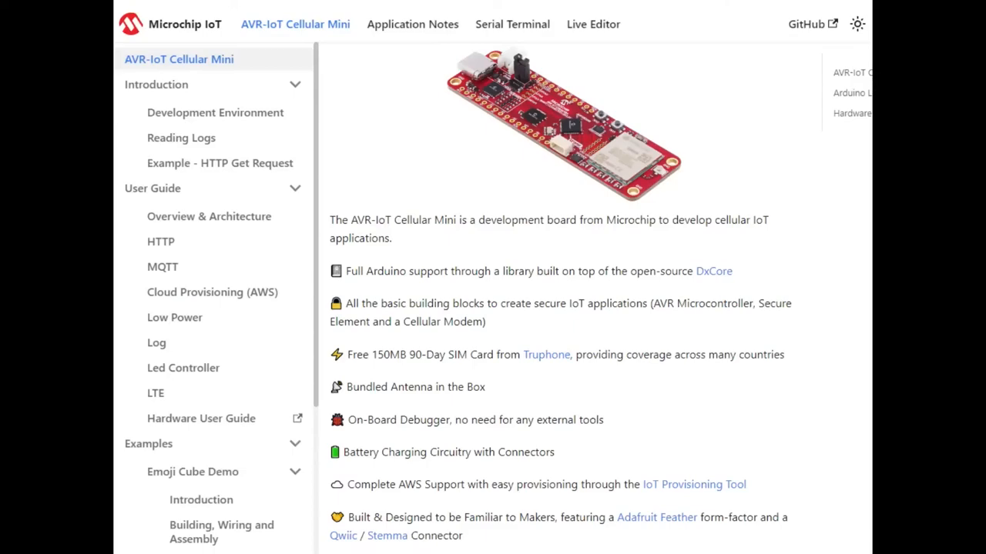
Switch the documentation site to its dark theme via the top-right toggle
{"action": "left_click", "coordinate": [857, 23]}
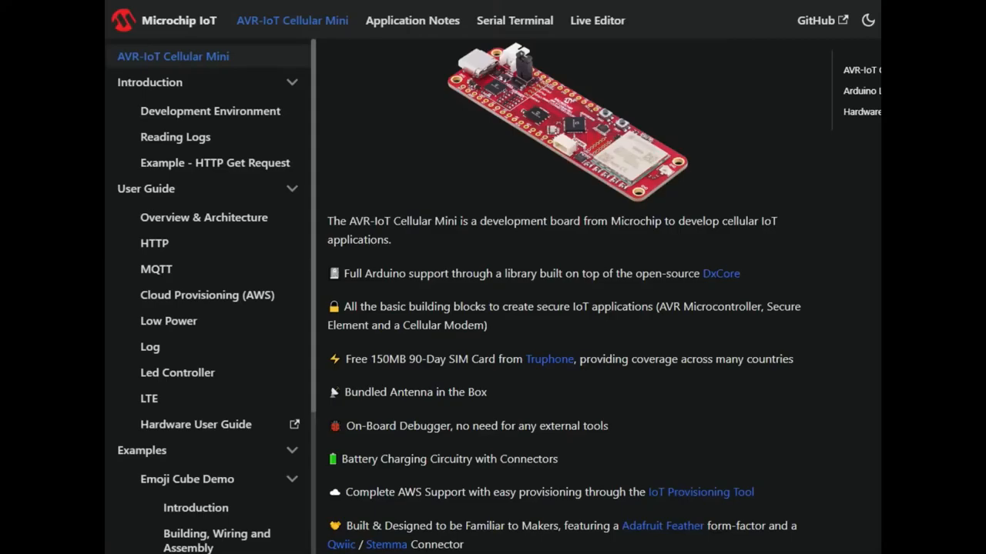
Go to the Live Editor page holding the LED-toggling Arduino sketch
{"action": "left_click", "coordinate": [598, 20]}
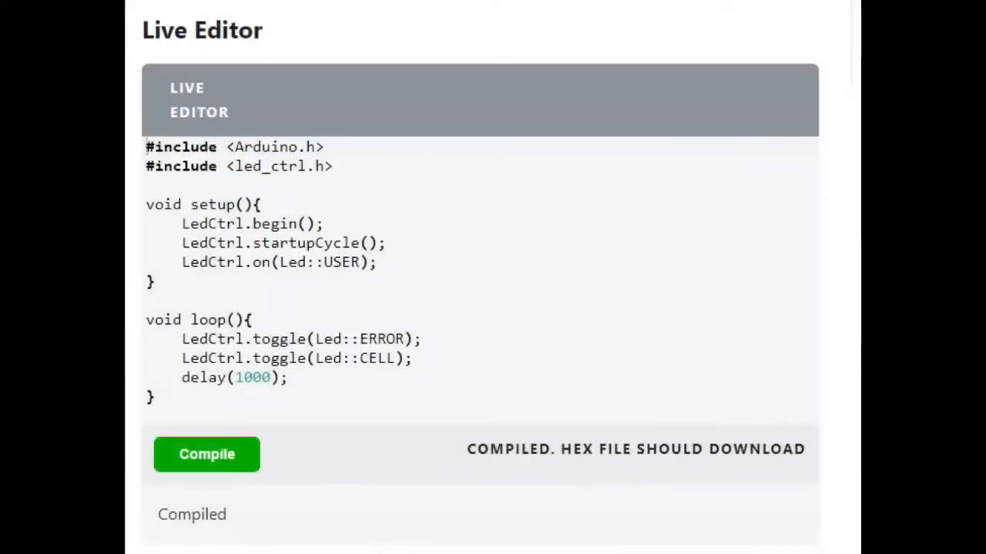